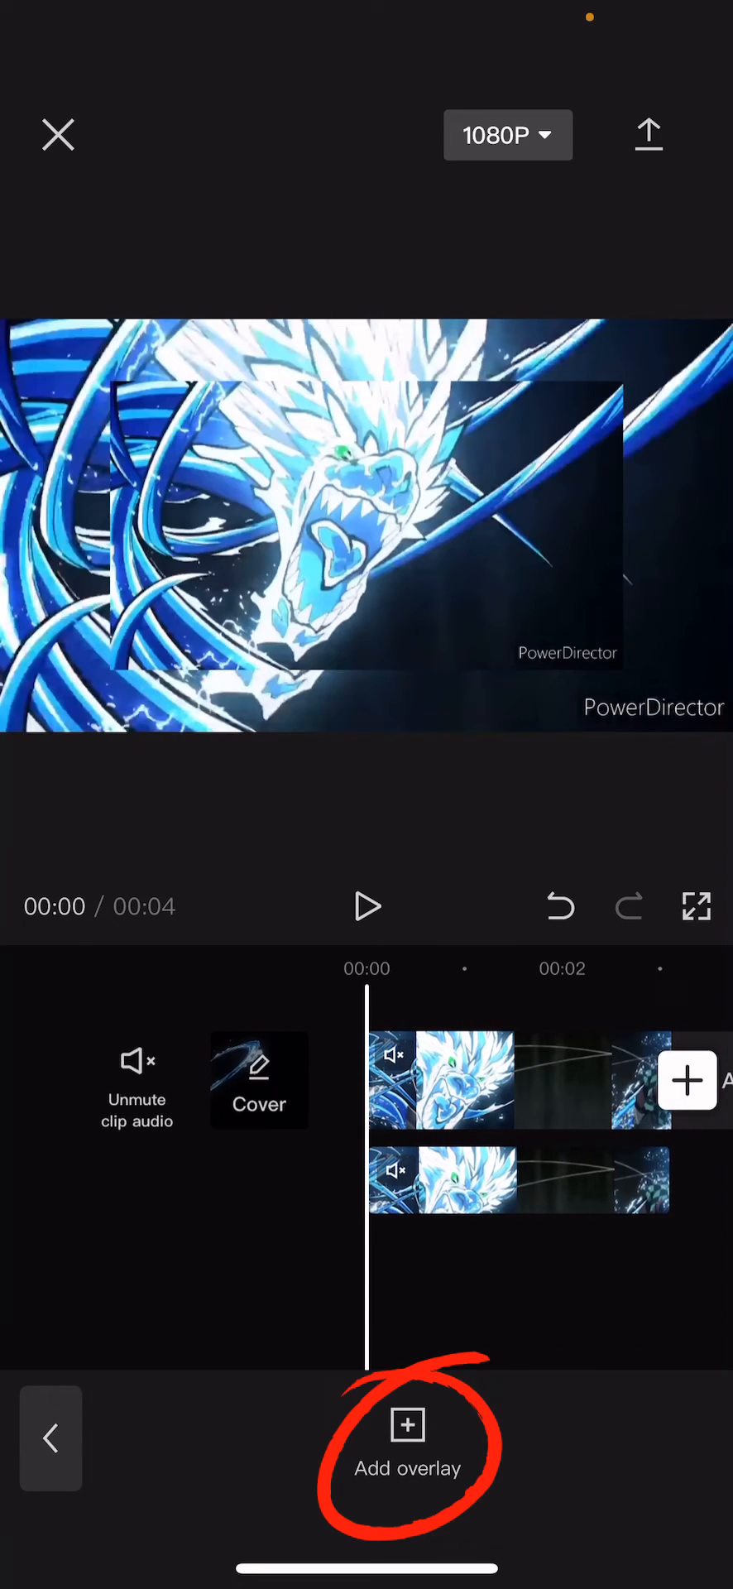
Step: Start adding a new overlay, bringing up the Camera roll / Stock videos picker
left_click(407, 1438)
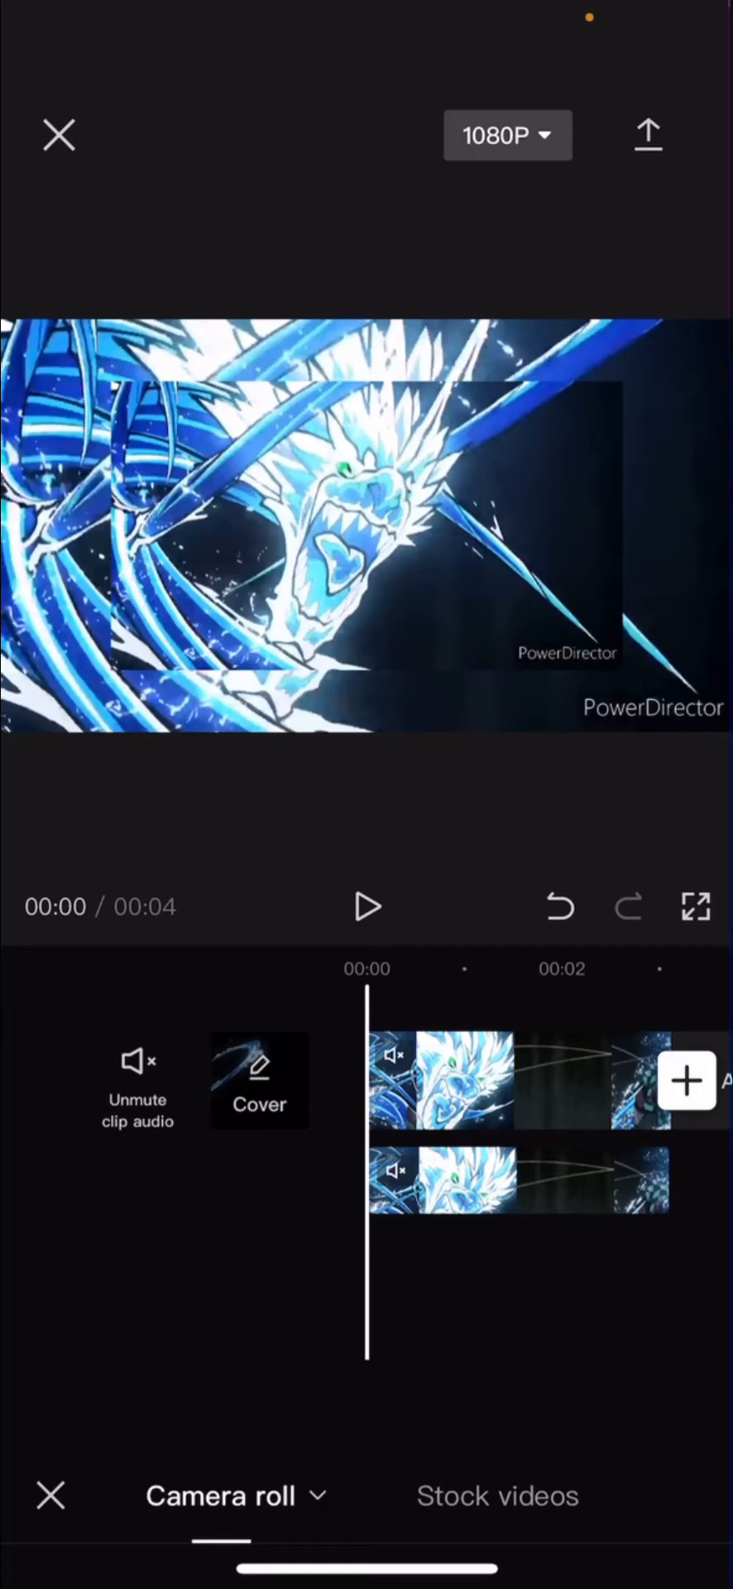
Step: Add the dark solid clip from the B&W stock videos as a full-frame overlay
left_click(496, 1497)
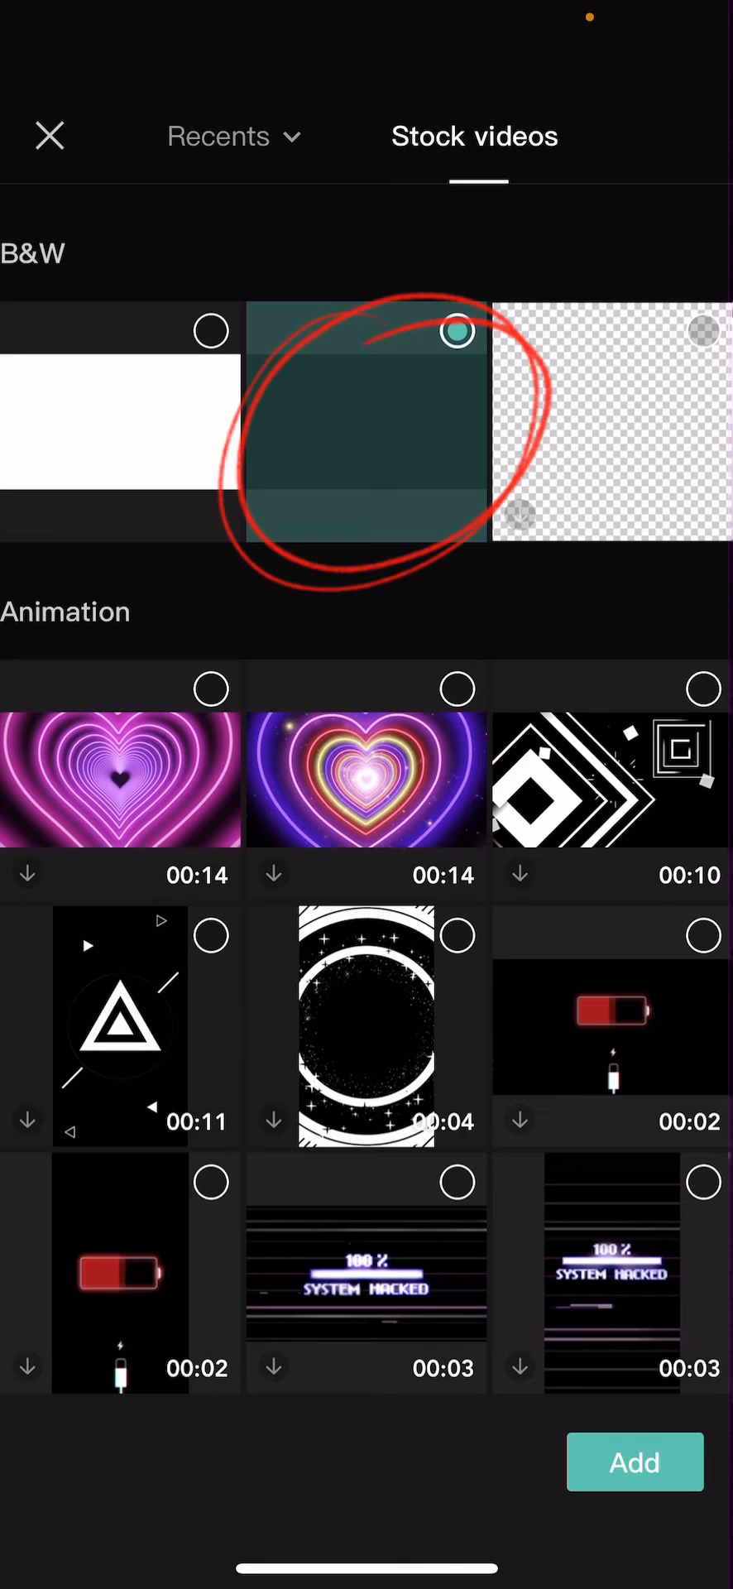
left_click(634, 1461)
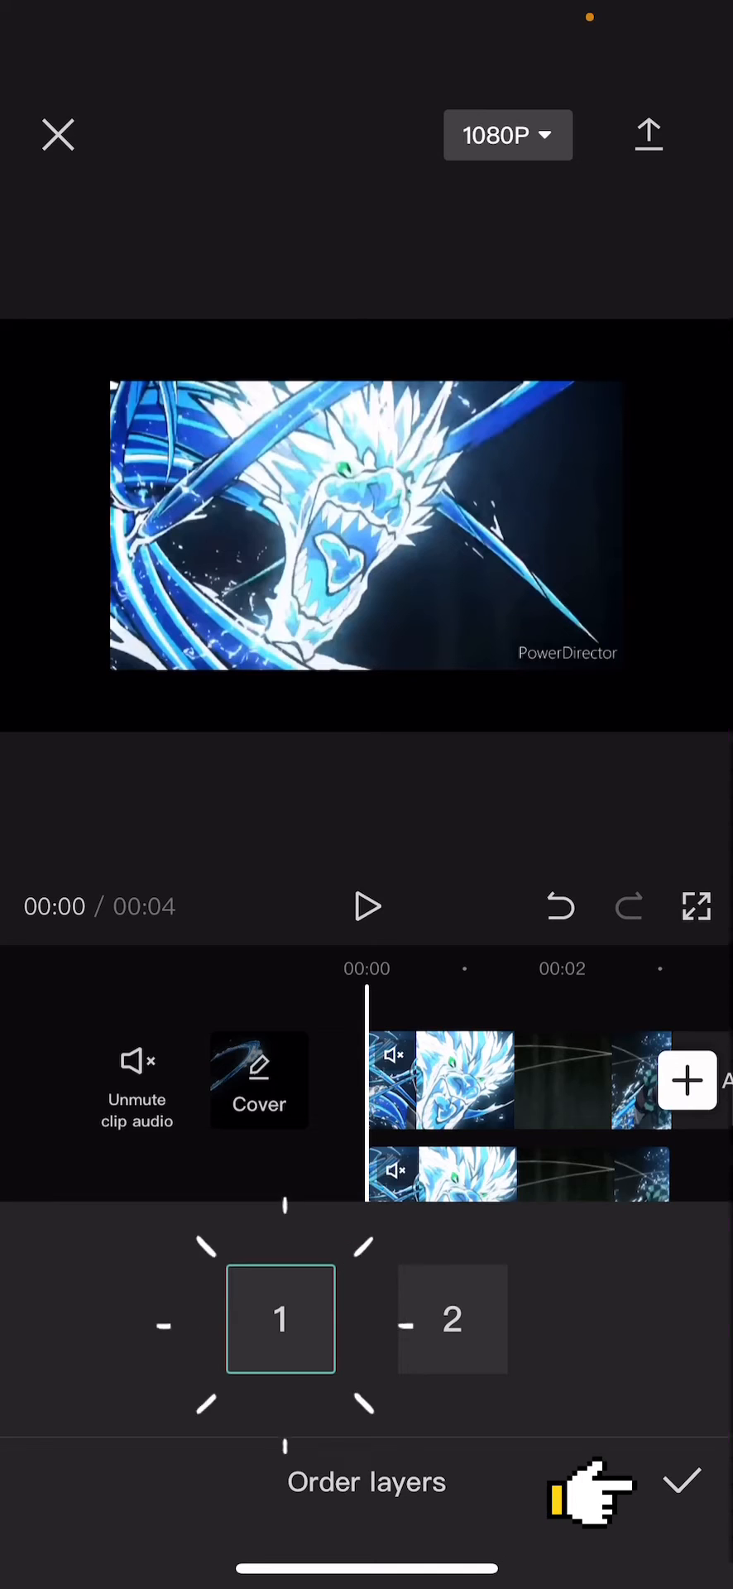
Step: Confirm the layer order placing the dark layer beneath the inset dragon clip
left_click(680, 1479)
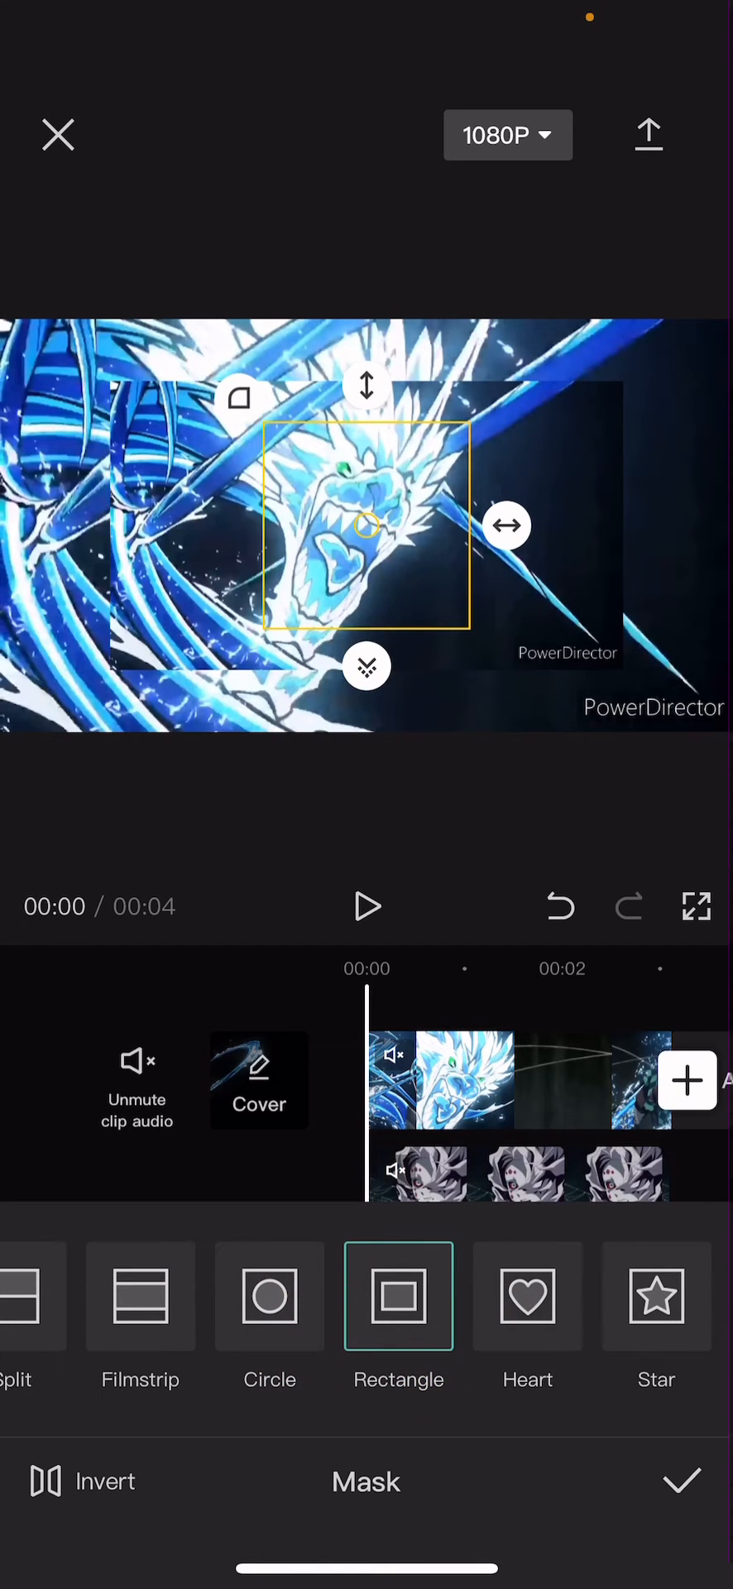
Step: Feather the rectangle mask edges for a shadow border and preview the 4-second result
left_click_drag(506, 524, 644, 524)
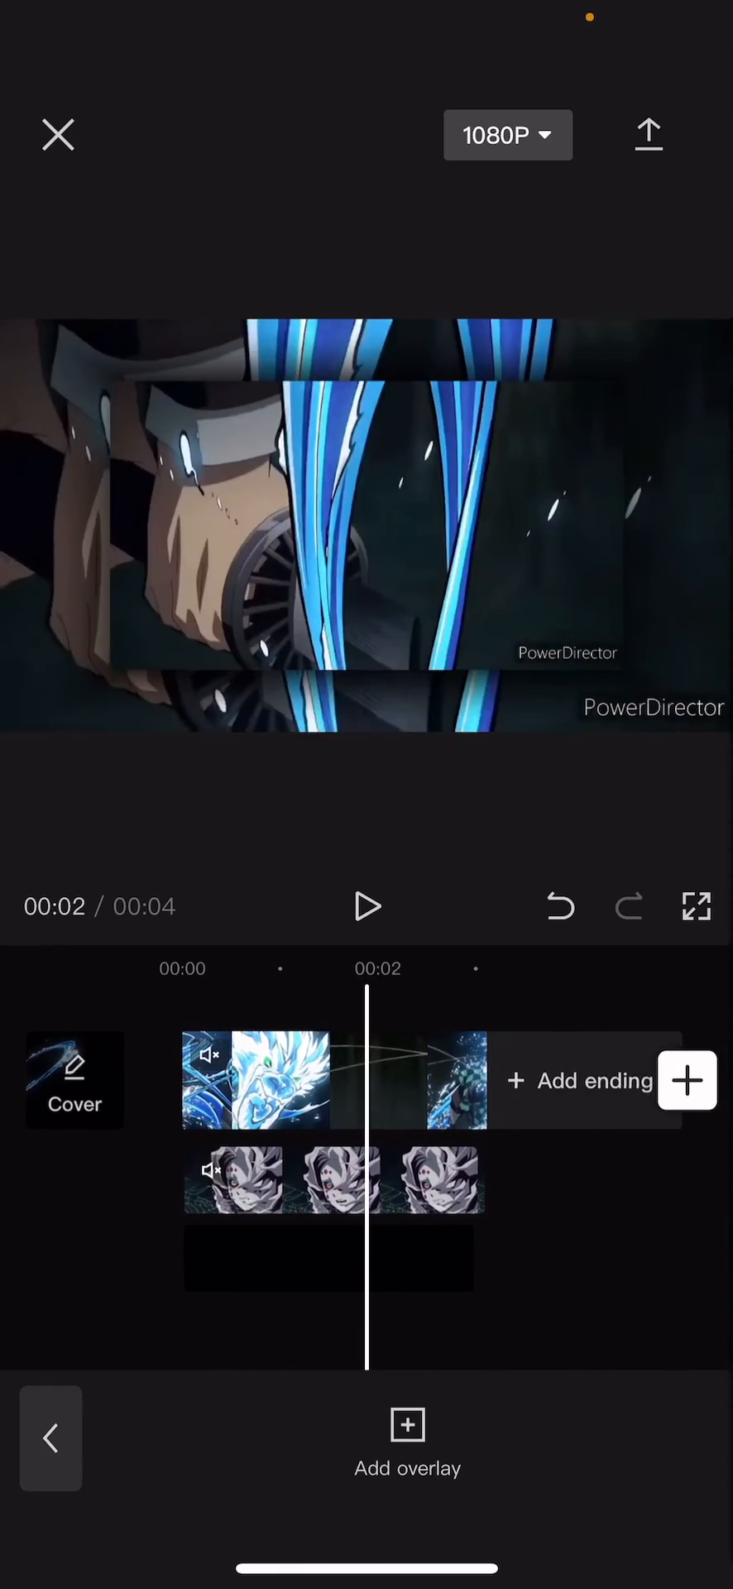
left_click(367, 905)
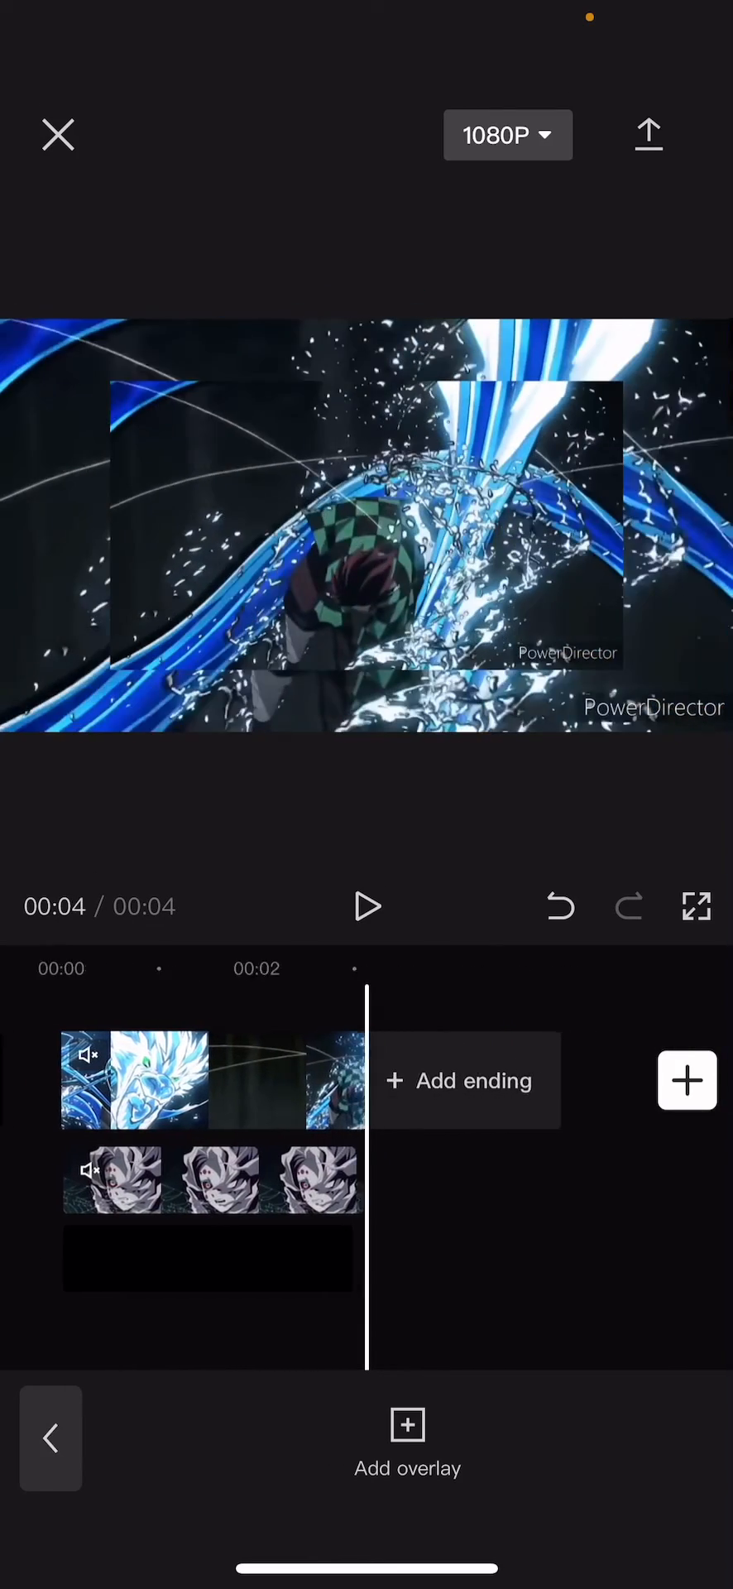